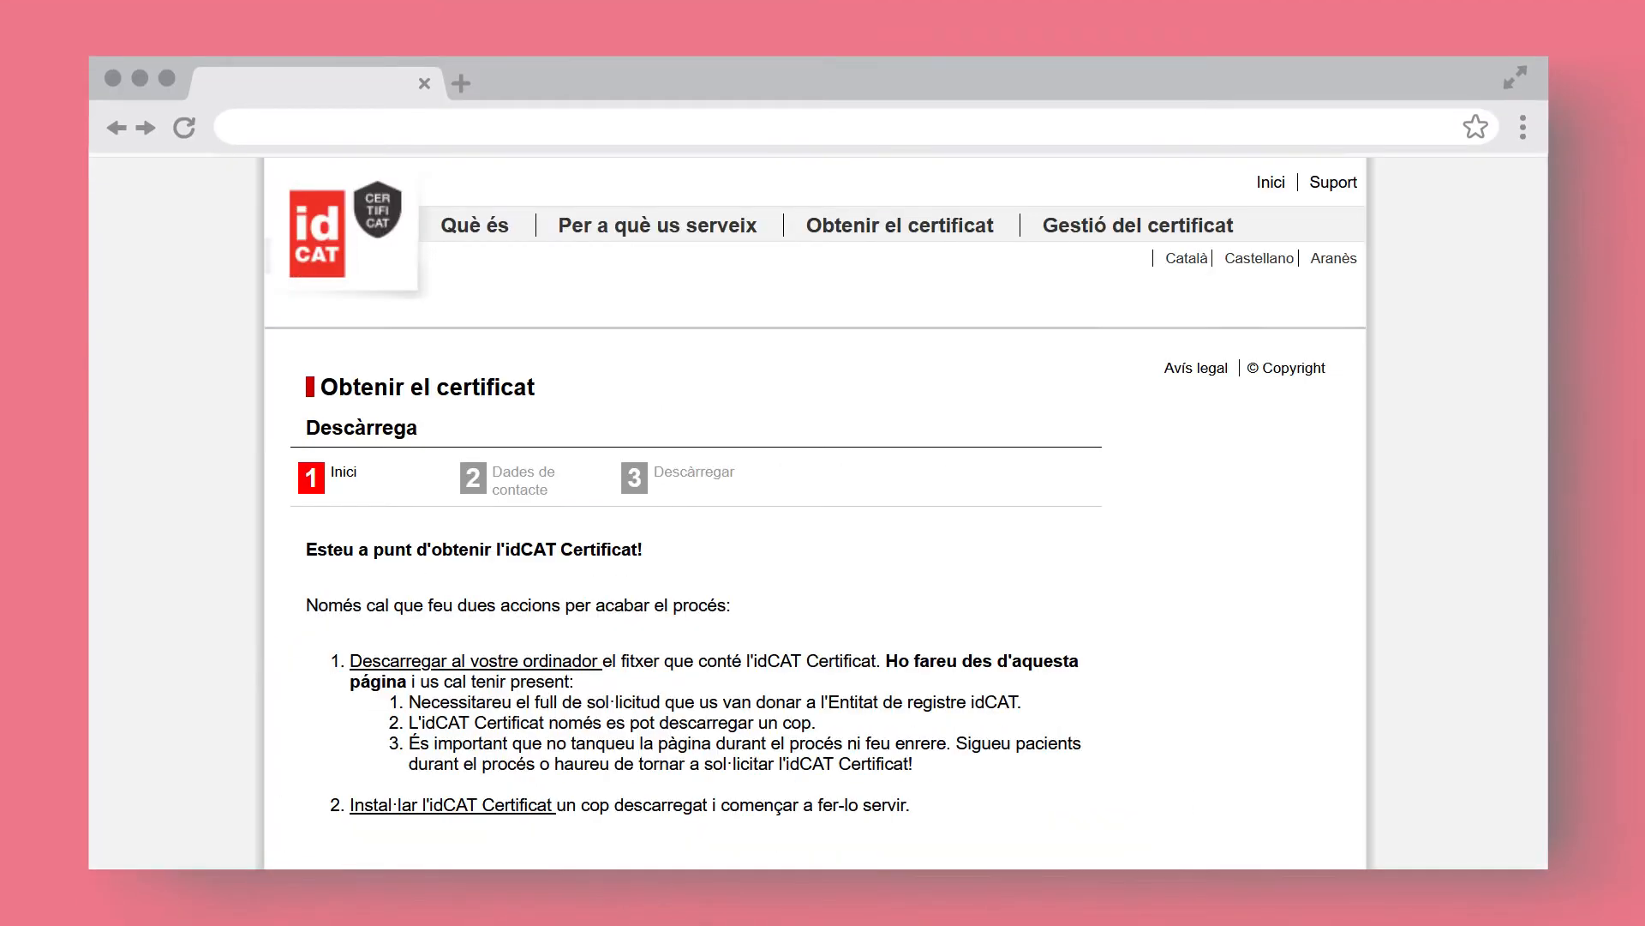
Search for the certificate with Cercar and review the Dades de certificació contact details.
scroll(down, 3)
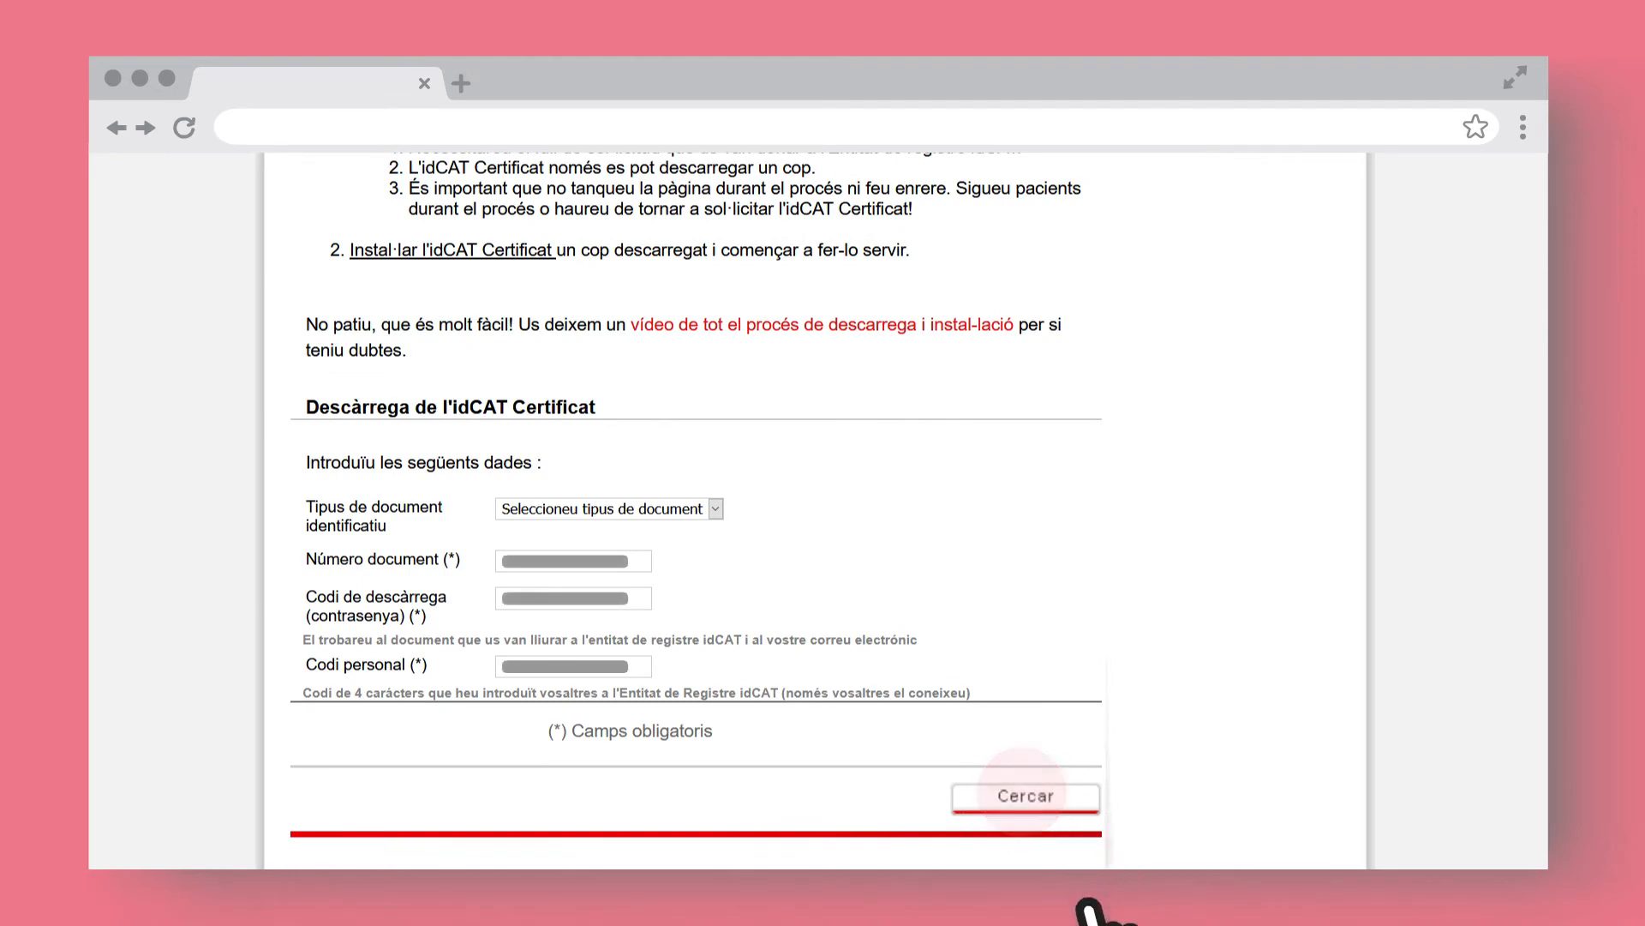
click(1025, 796)
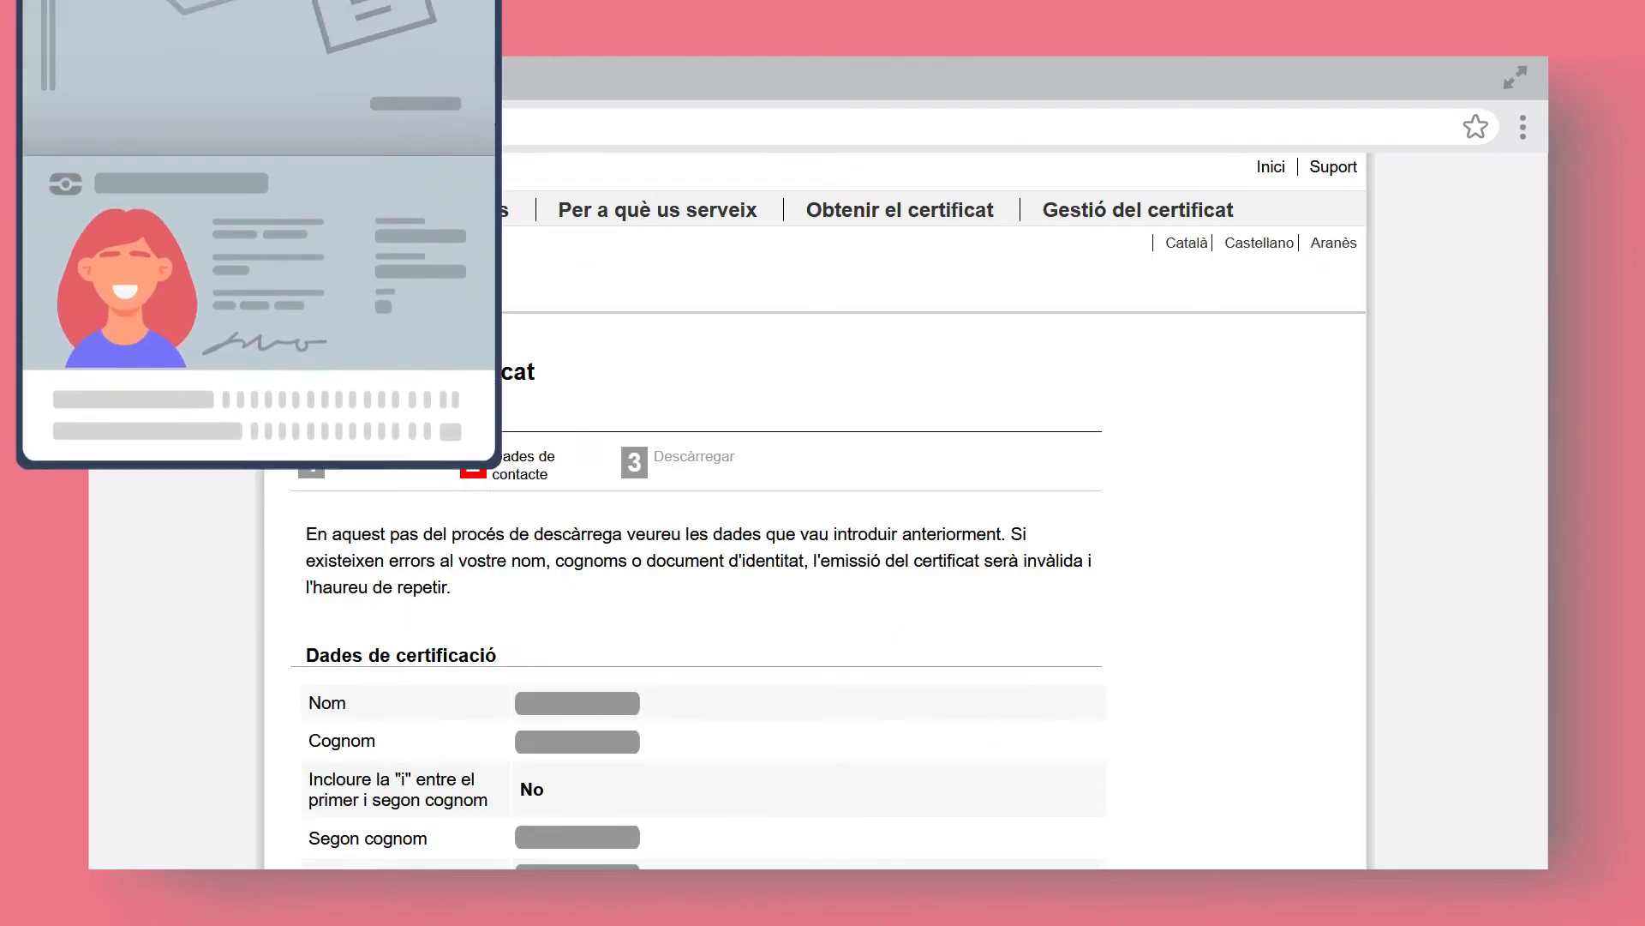
scroll(down, 3)
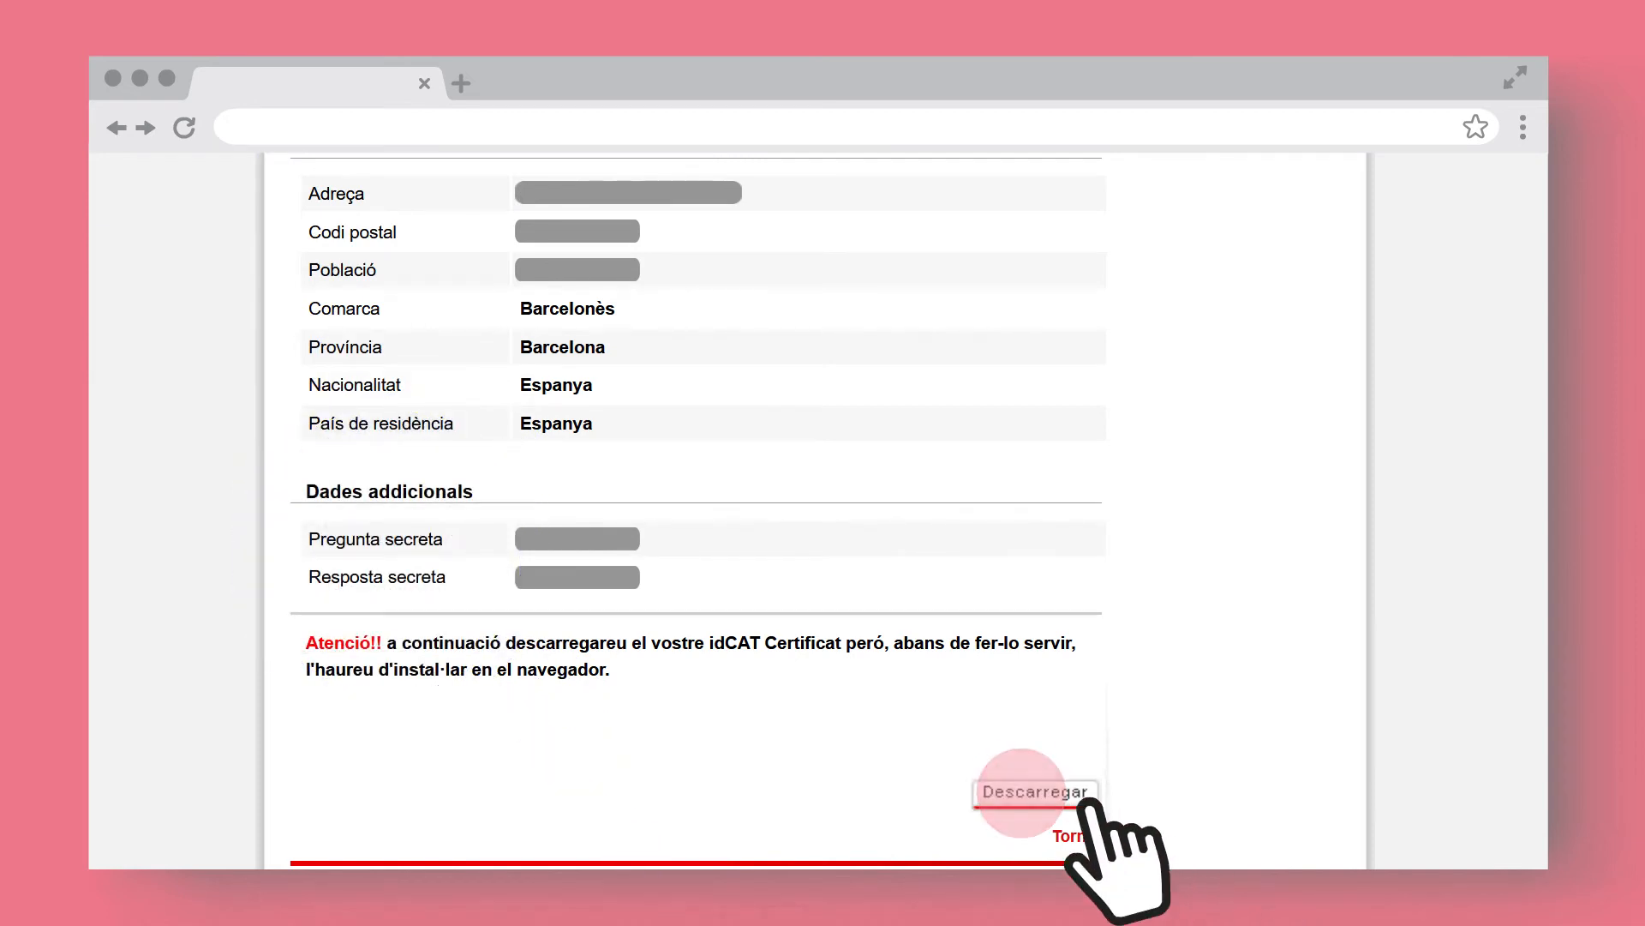
Download idCatCert.p12 via Descarregar and save it to the desktop.
click(1035, 790)
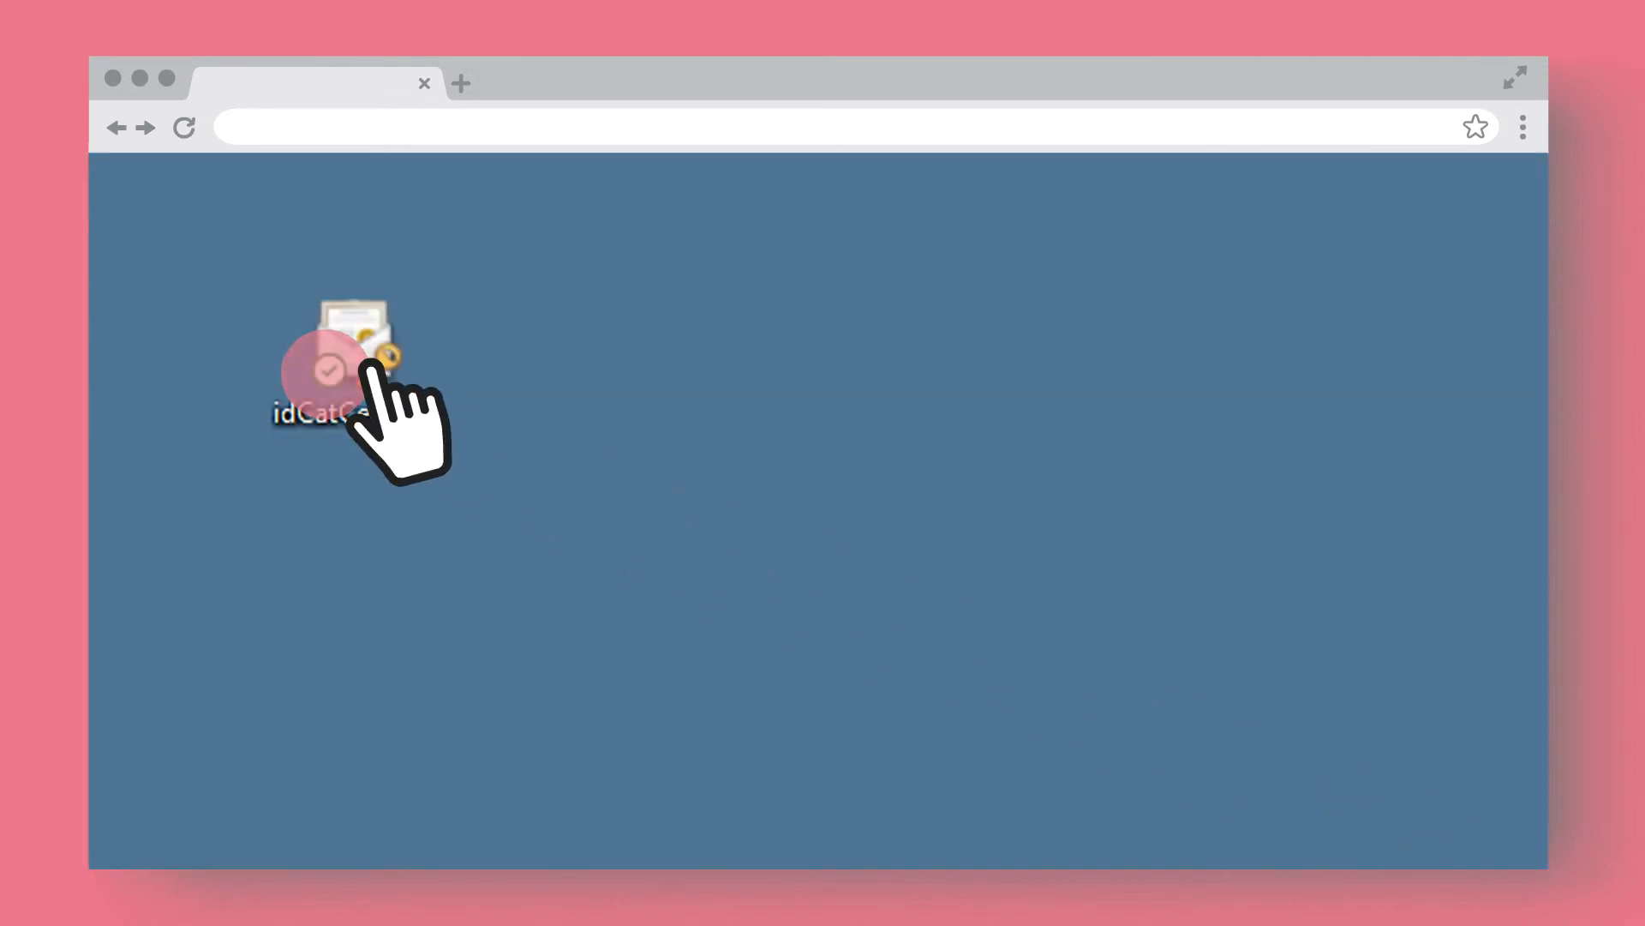
Import idCatCert.p12 with its private-key password, key marked exportable, through to Finalizar.
double_click(325, 361)
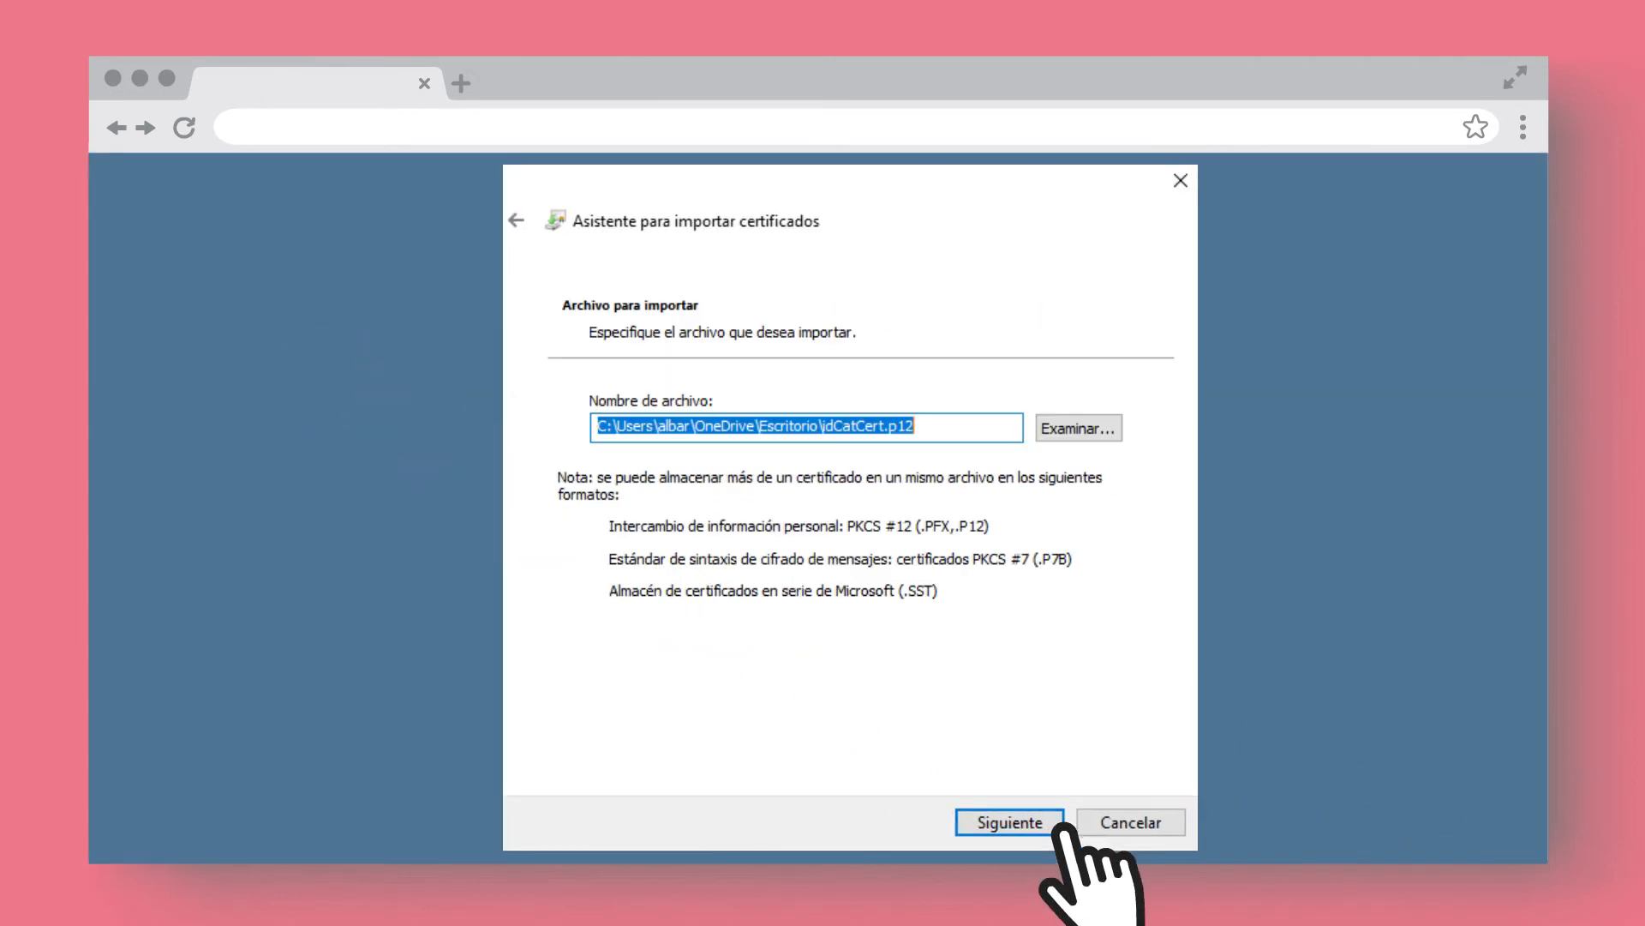
click(1006, 821)
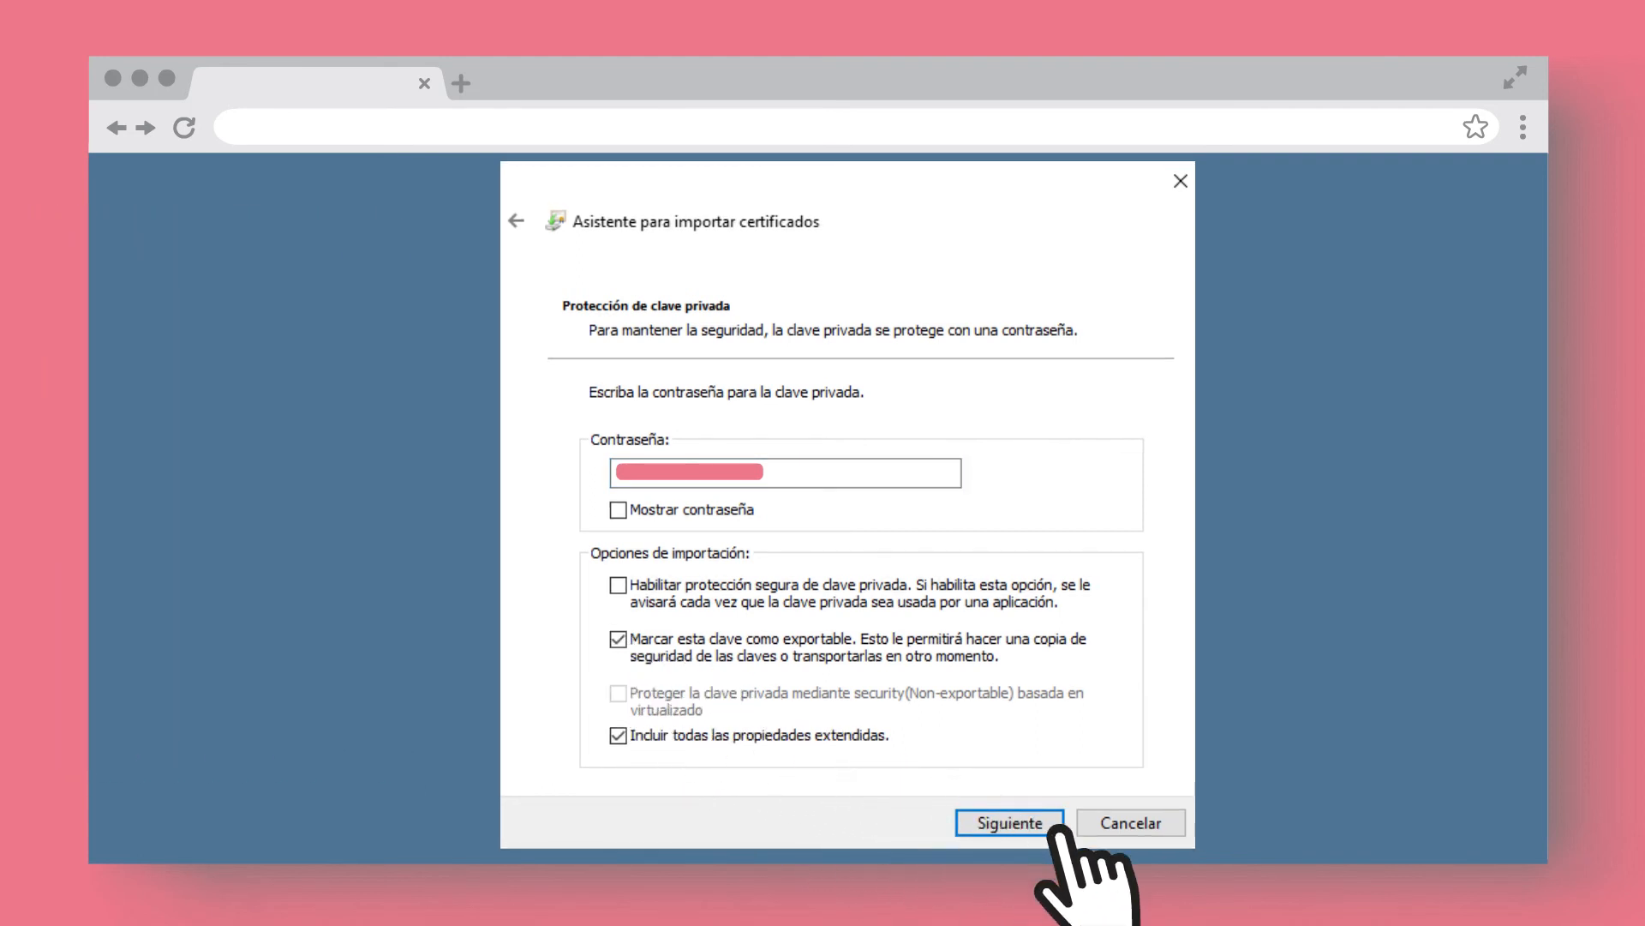
click(1007, 821)
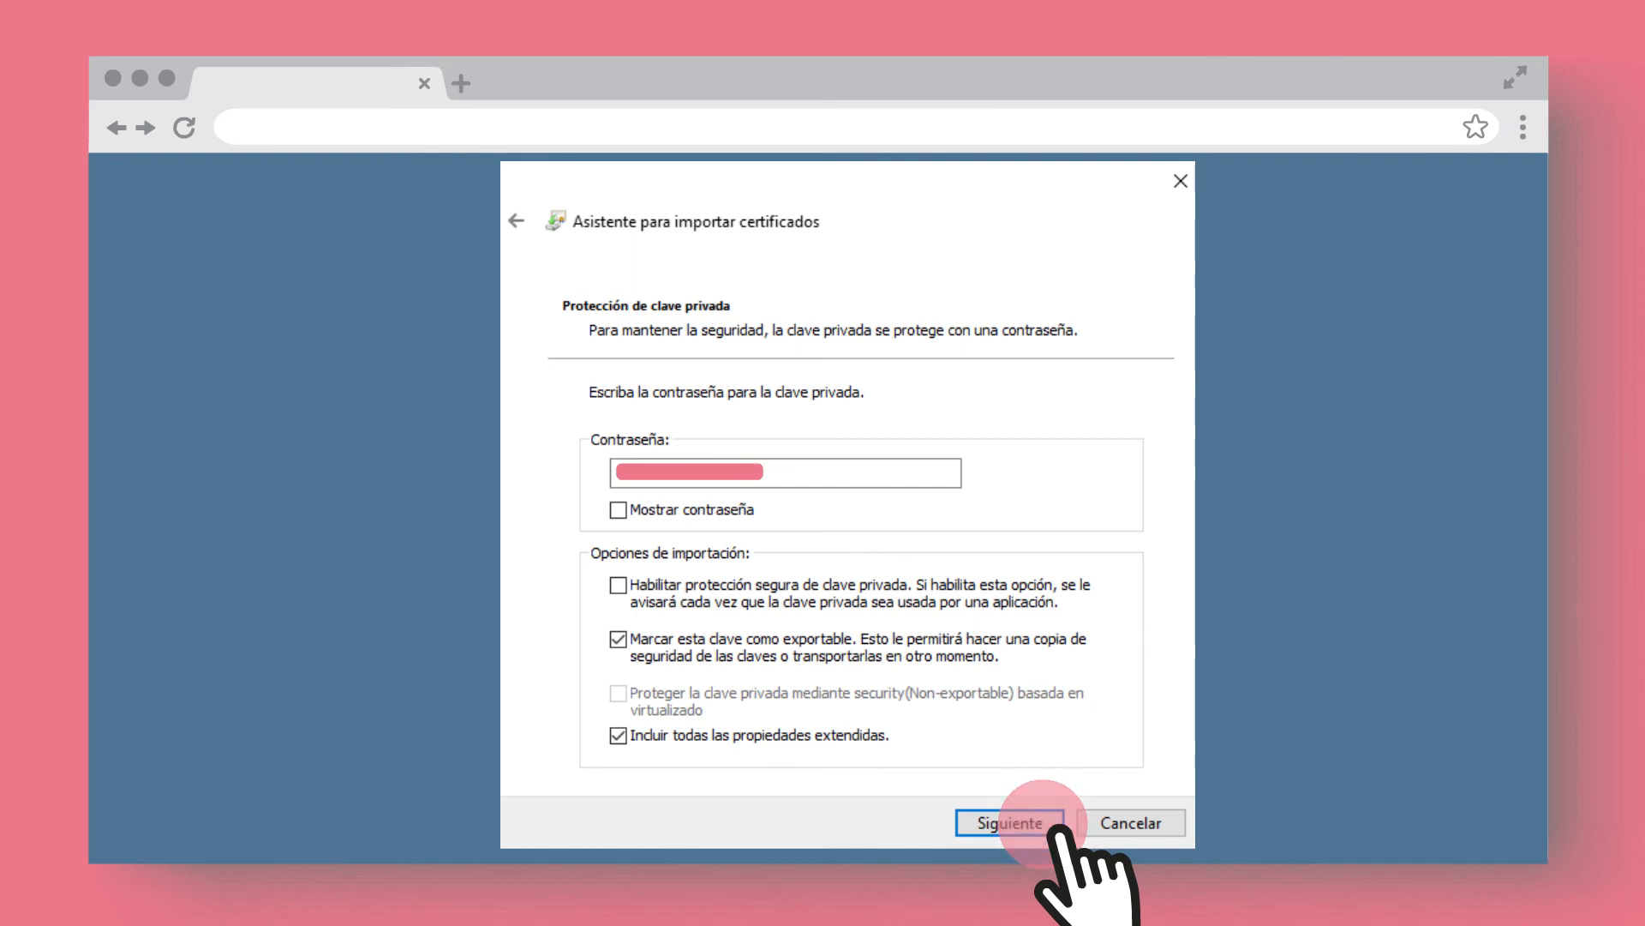
click(1008, 822)
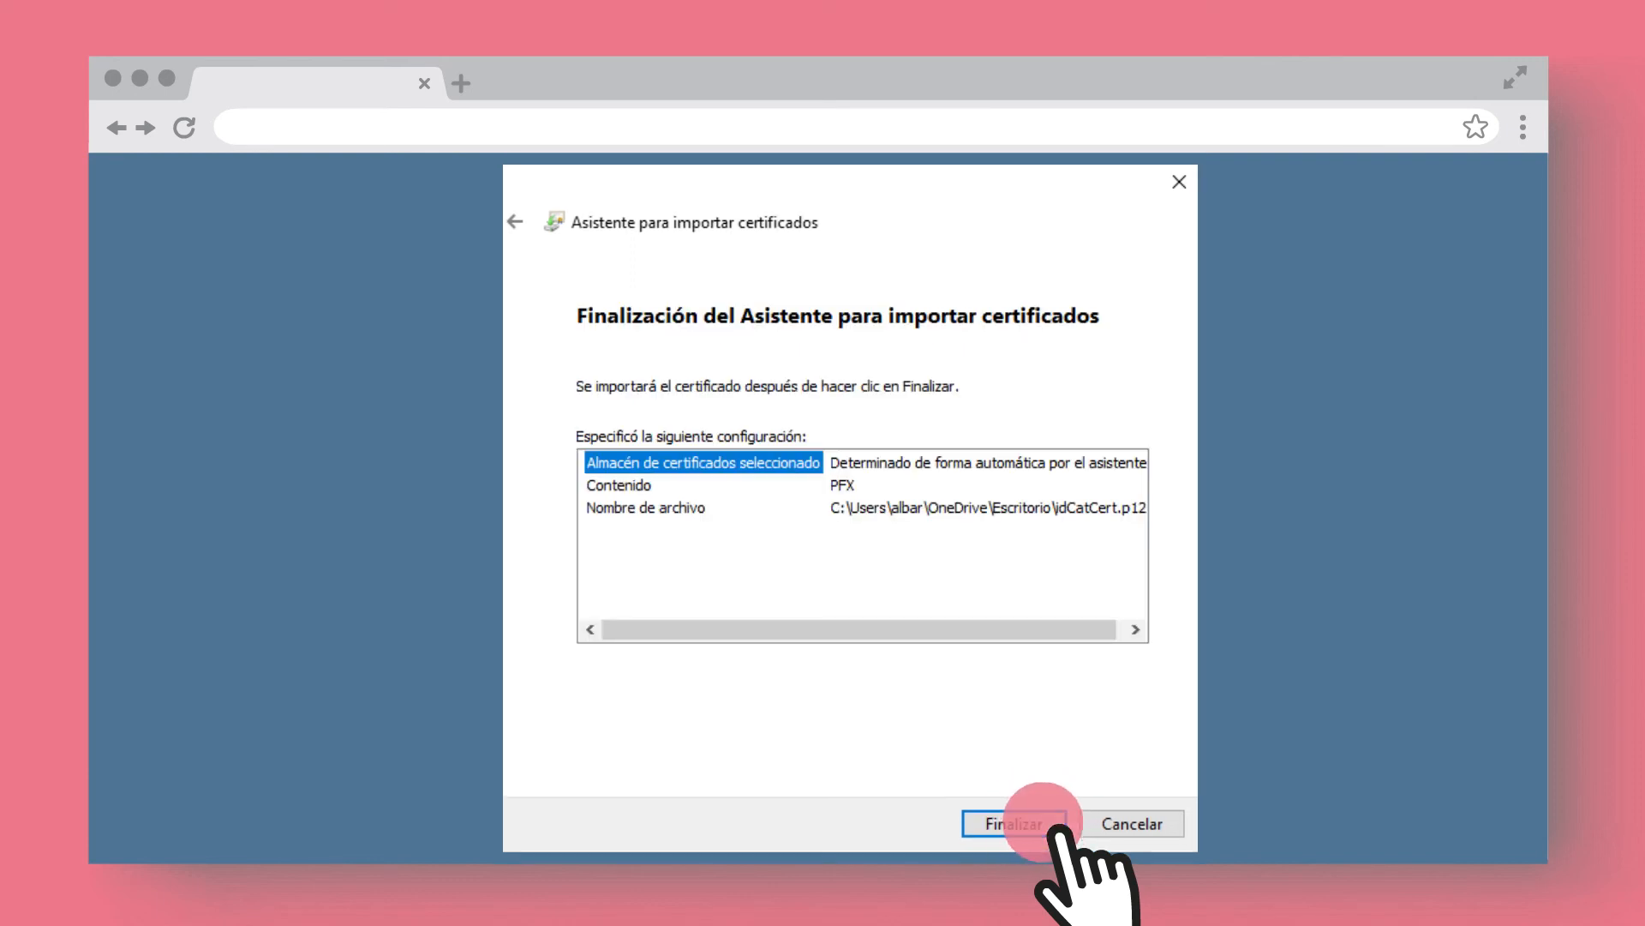